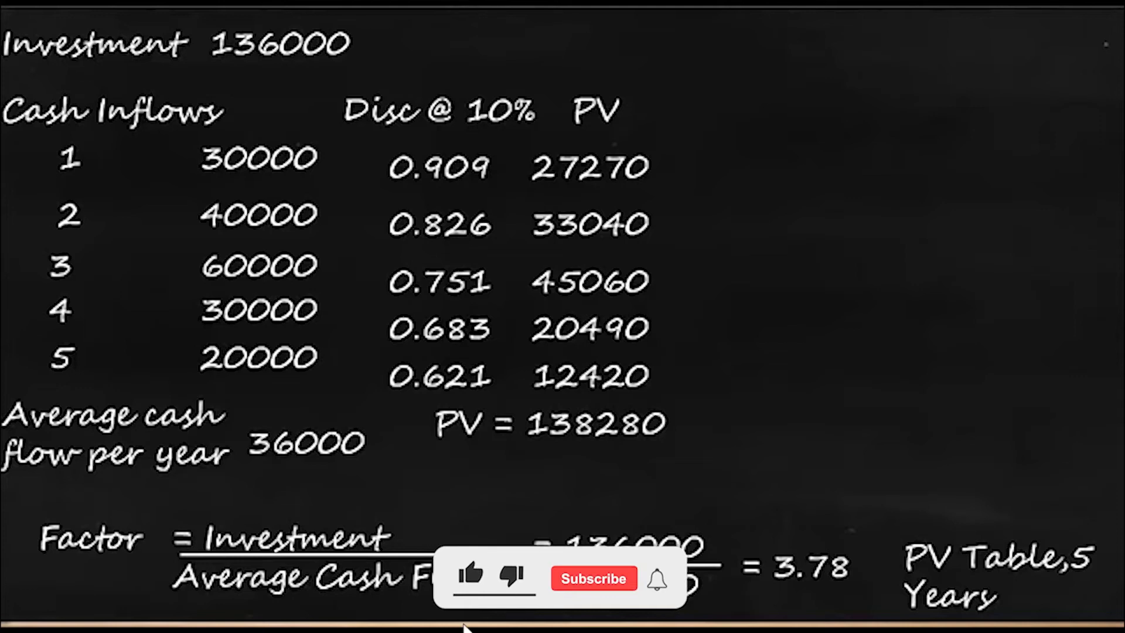
left_click(471, 576)
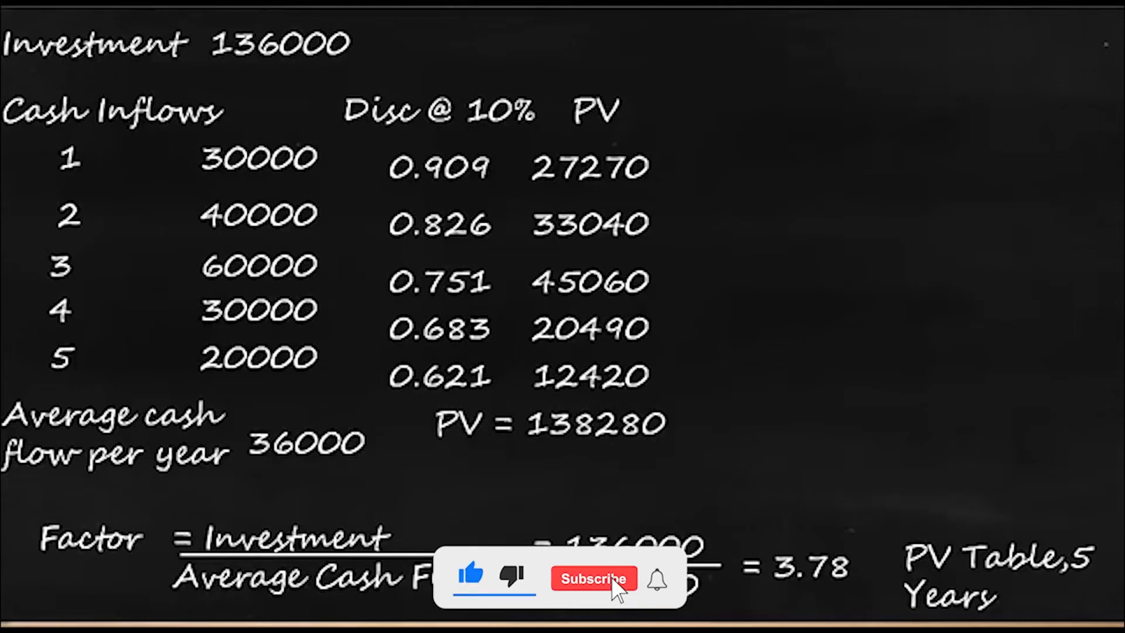